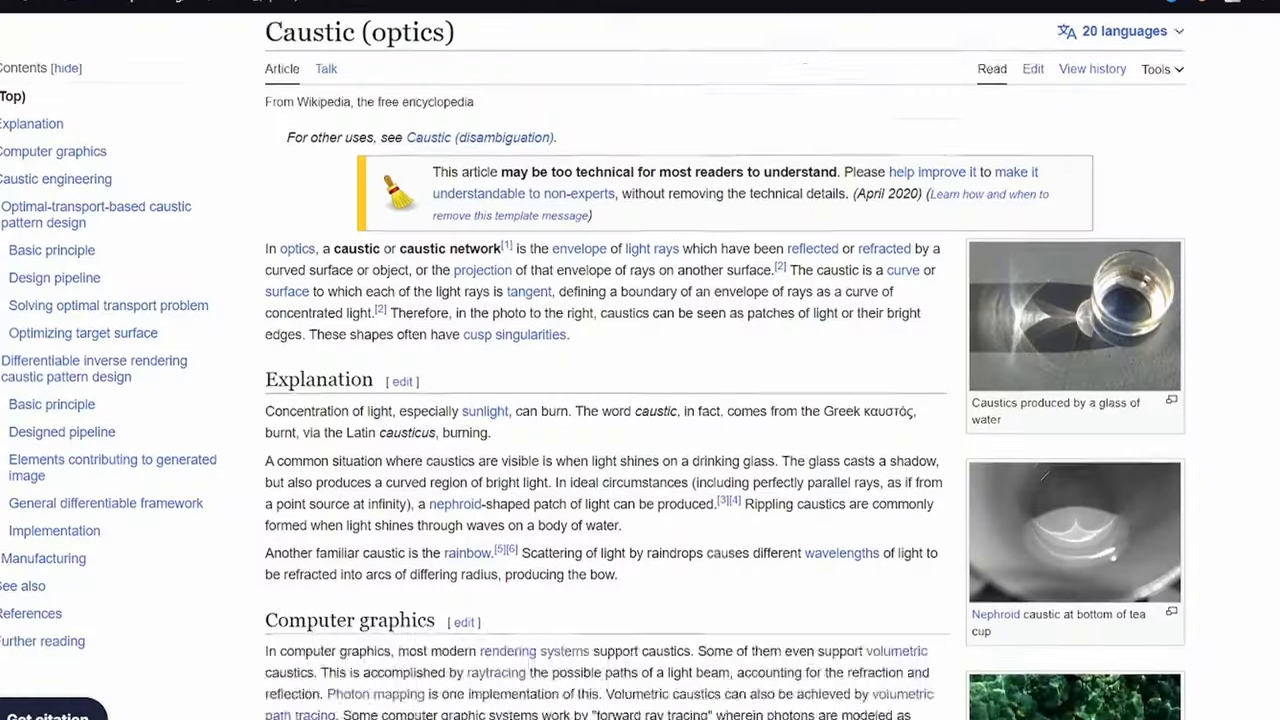
Scroll the Caustic (optics) article down to the Computer graphics and Caustic engineering sections.
scroll(down, 3)
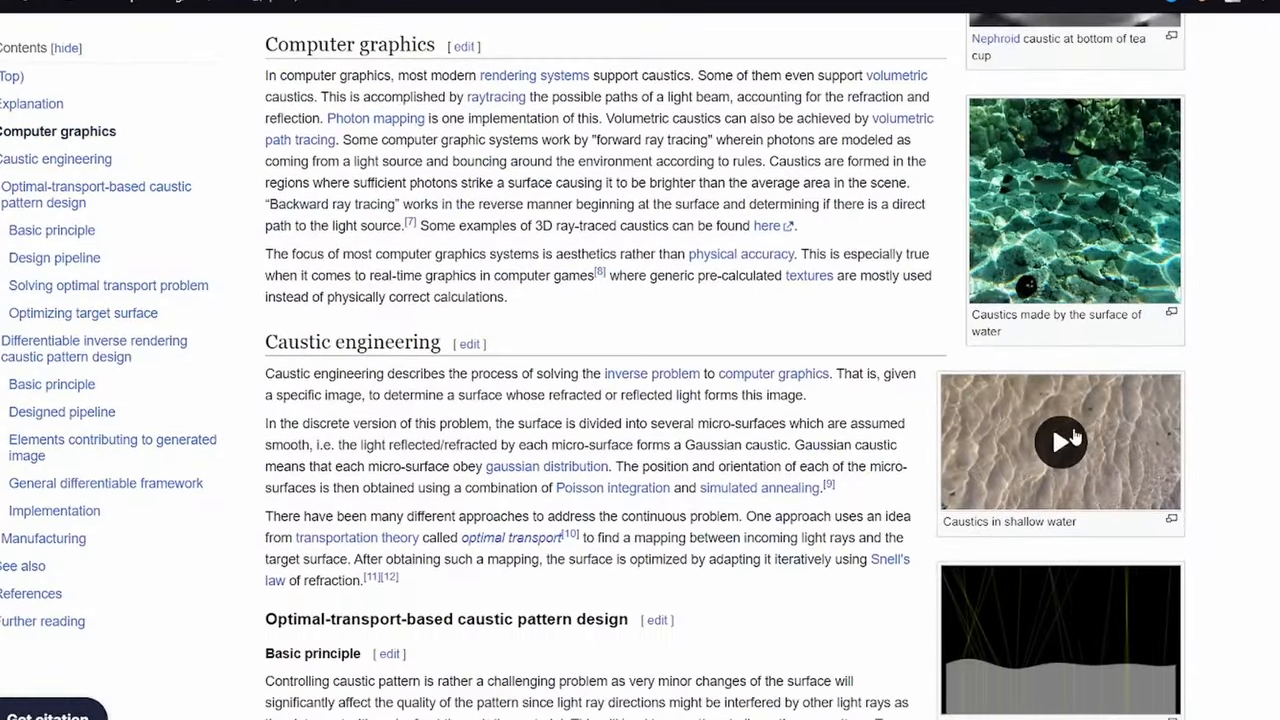
click(1060, 440)
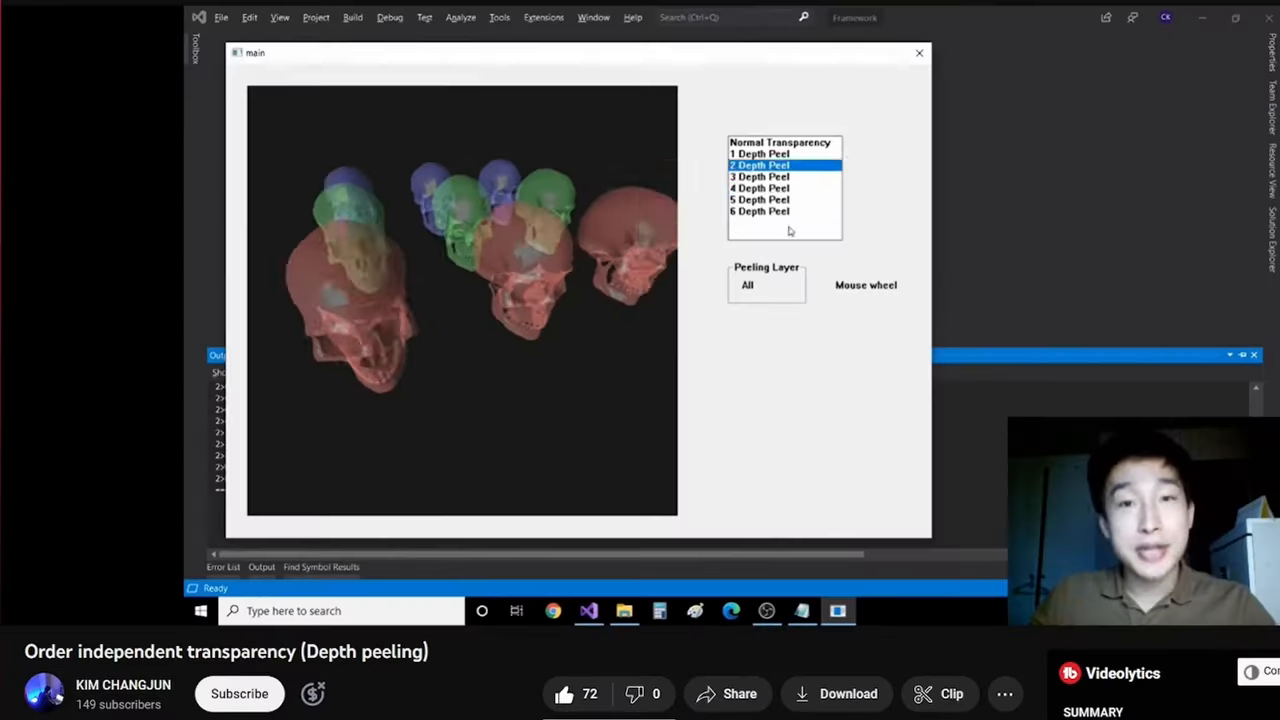
Switch the depth peeling demo's list from 2 Depth Peel to 4 Depth Peel.
click(760, 188)
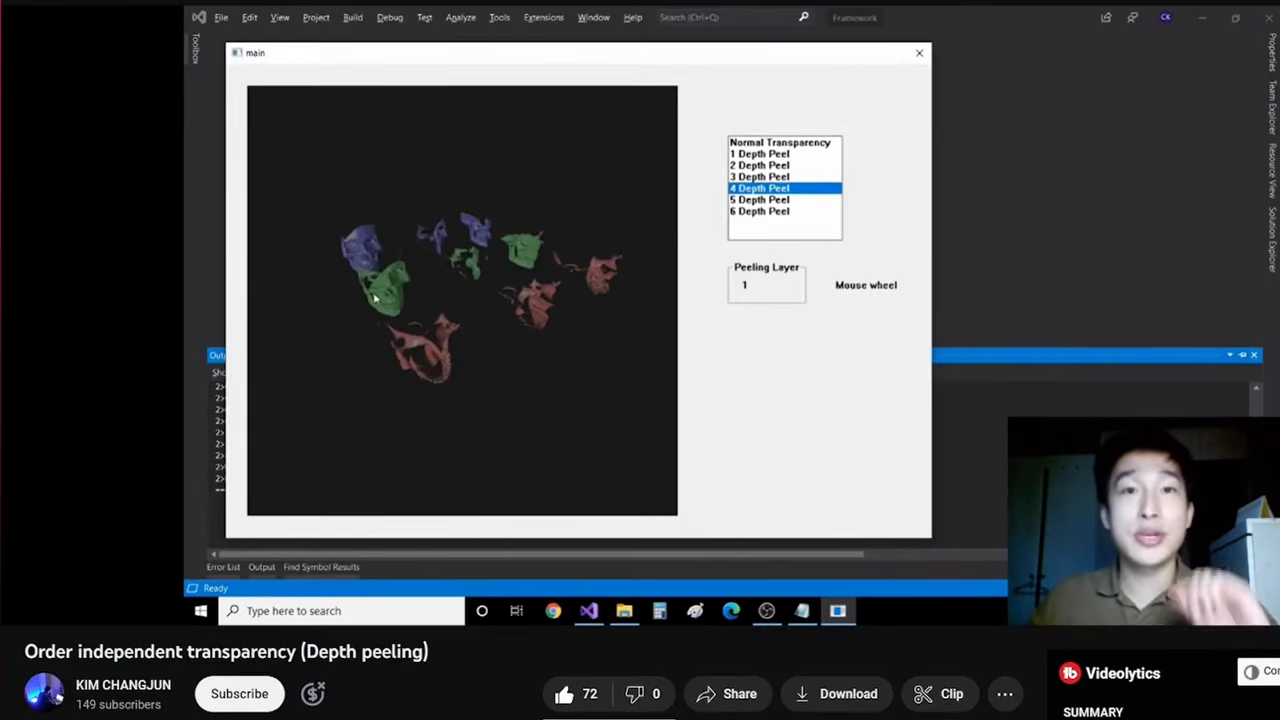
click(760, 176)
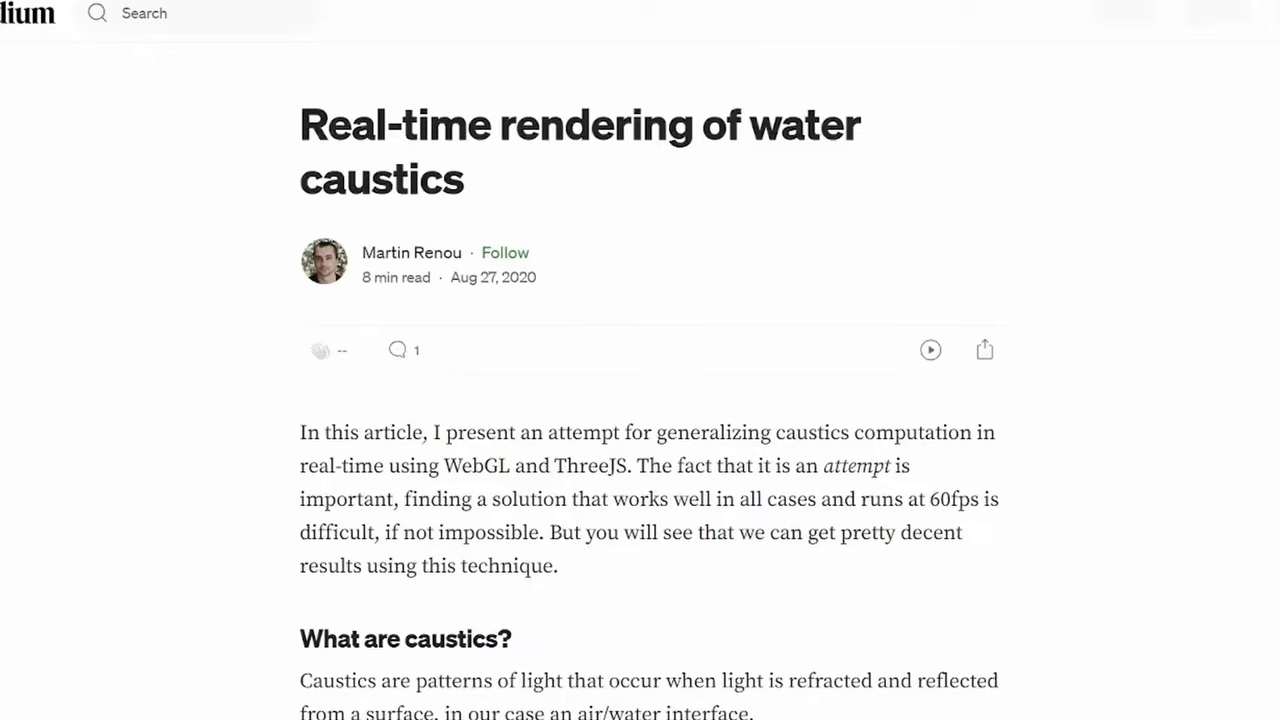
Scroll the water caustics article down past the 'Working with GLSL limitations' section.
scroll(down, 3)
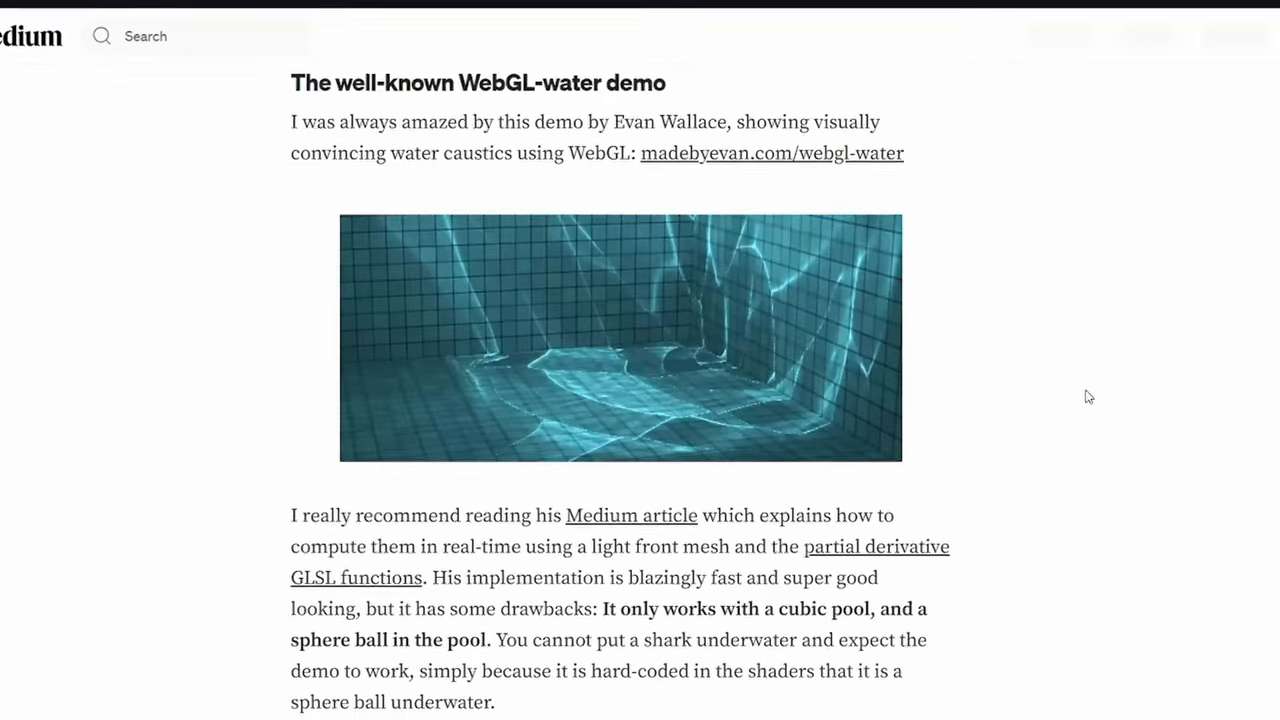
scroll(down, 3)
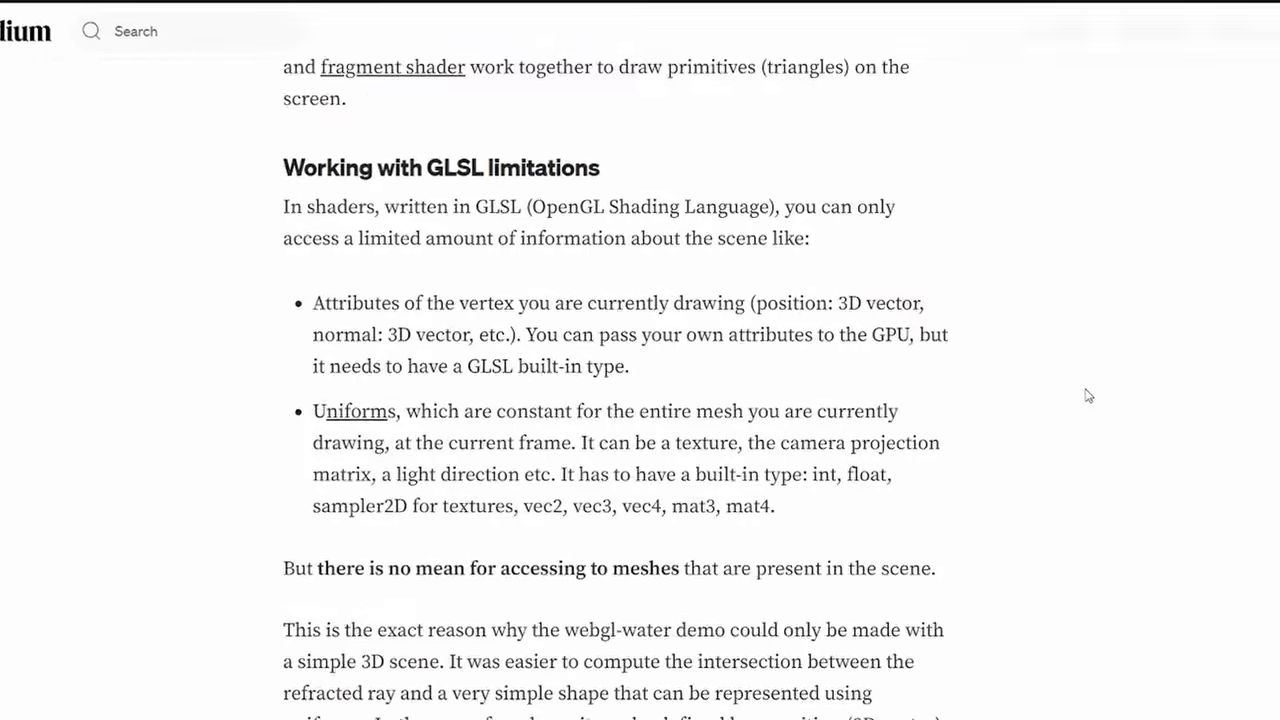
scroll(down, 3)
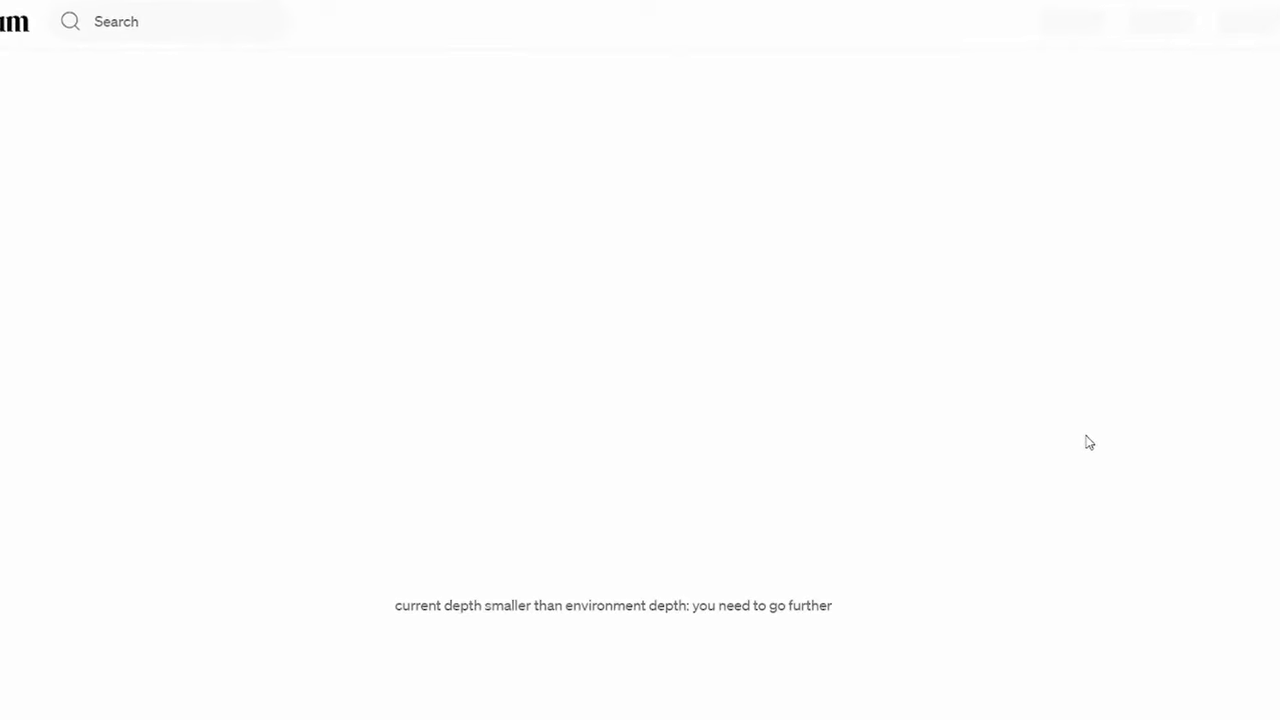
scroll(down, 3)
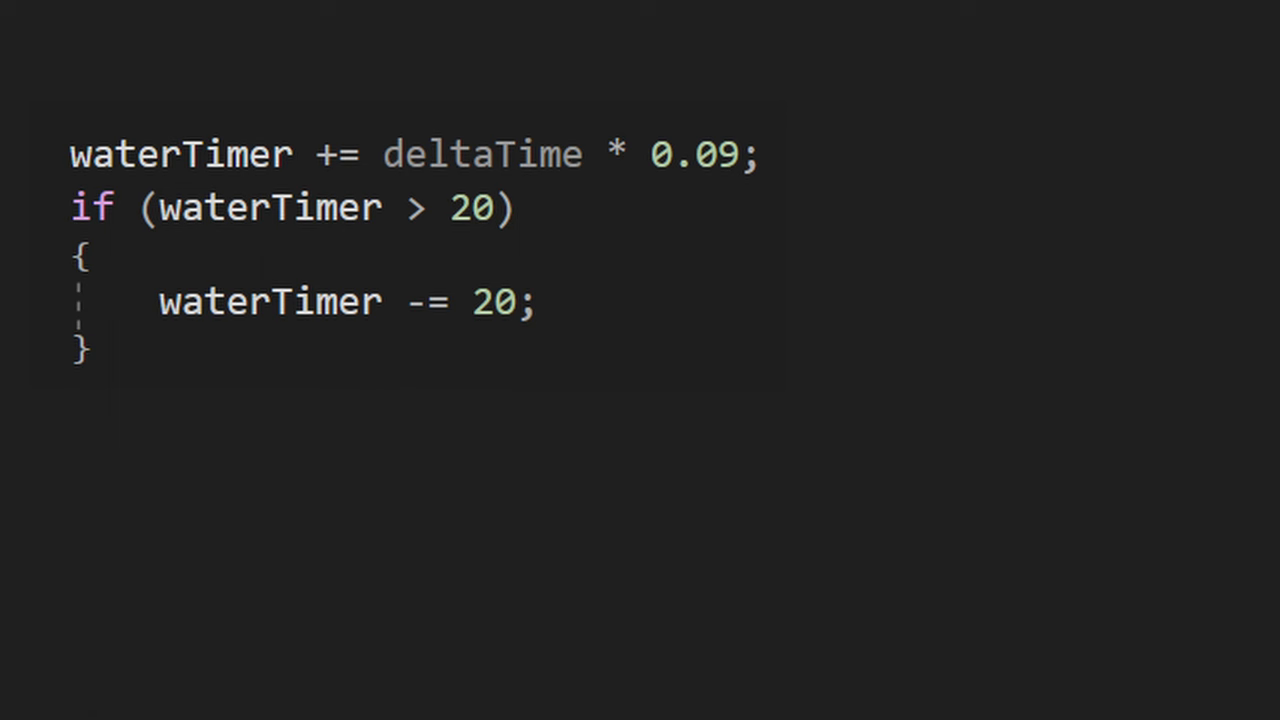
Add the line 'return samplingPoint * (1/20.f);' to the waterTimer code.
text(return samplingPoint * (1/20.f);)
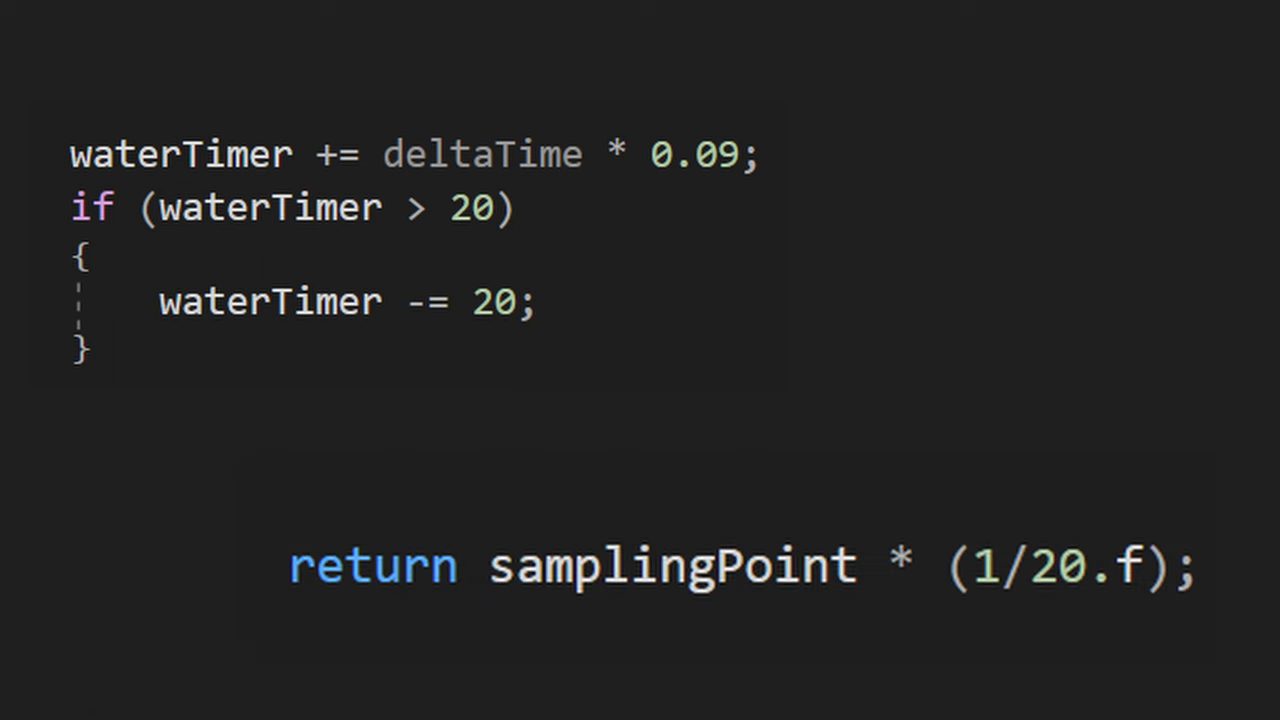